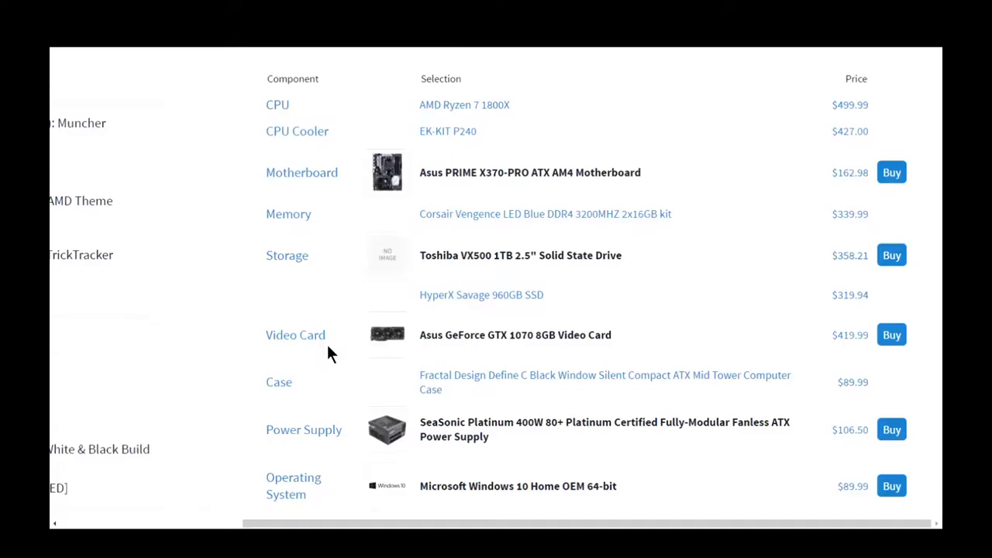
pyautogui.moveTo(531, 112)
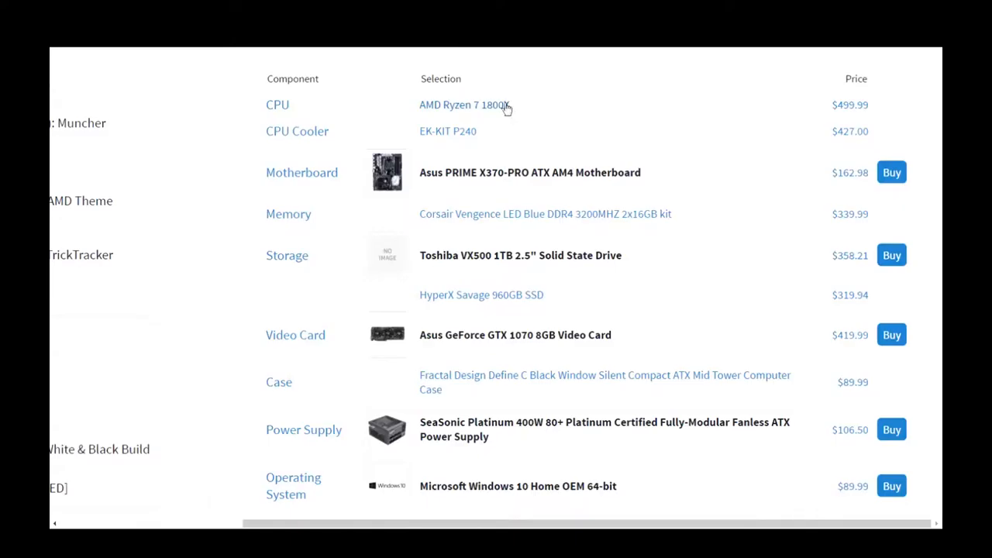
# - Show and then hide the custom link note for the Ryzen CPU
pyautogui.click(464, 105)
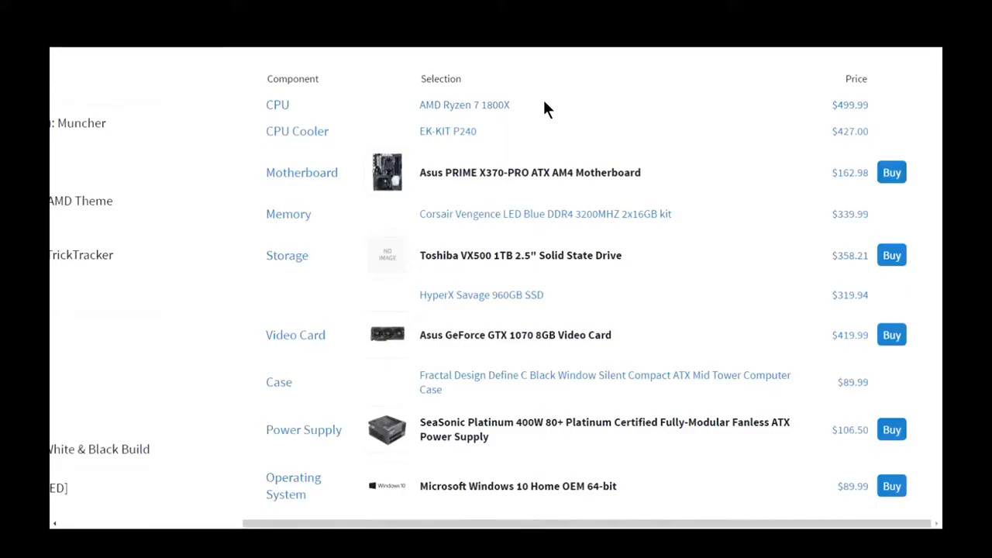
pyautogui.moveTo(464, 104)
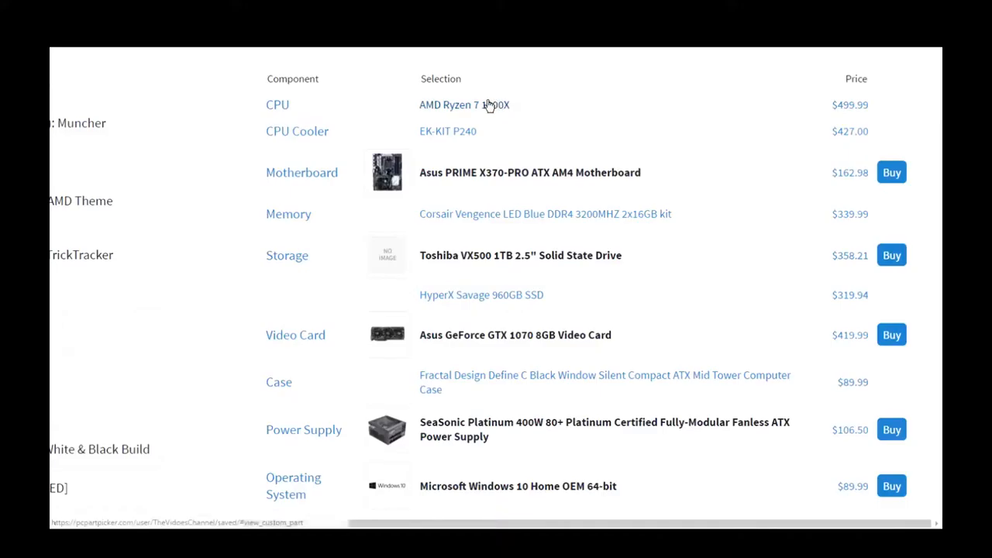
pyautogui.click(450, 105)
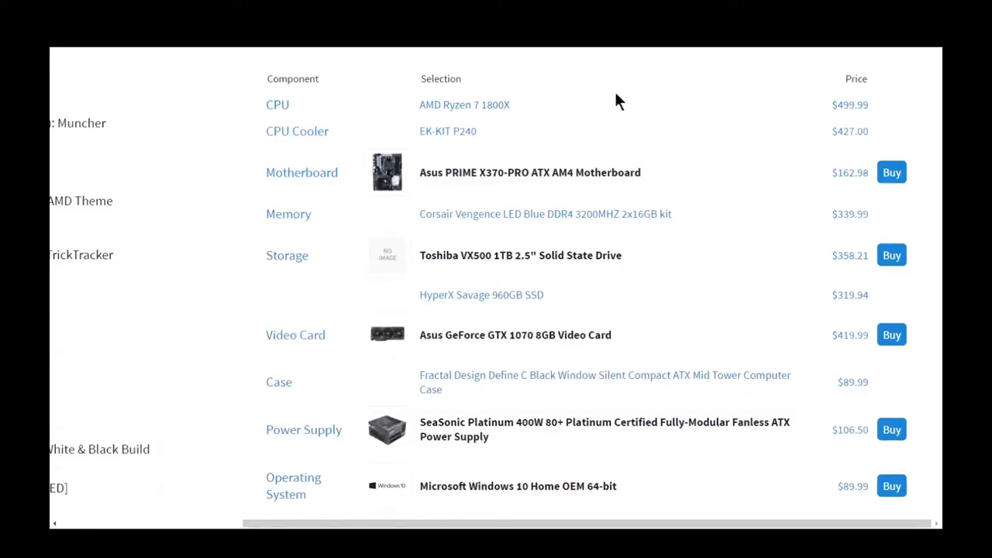
pyautogui.moveTo(565, 110)
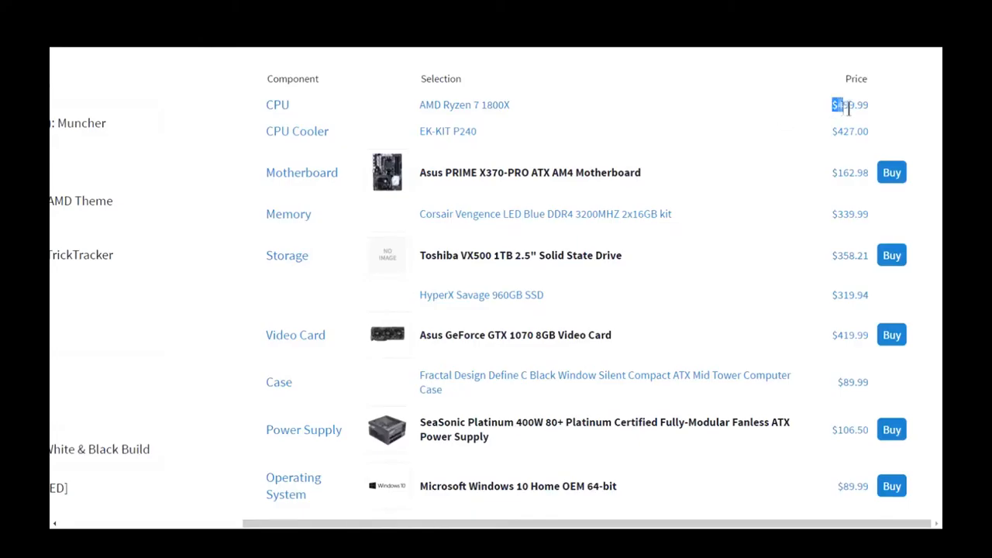
pyautogui.moveTo(749, 140)
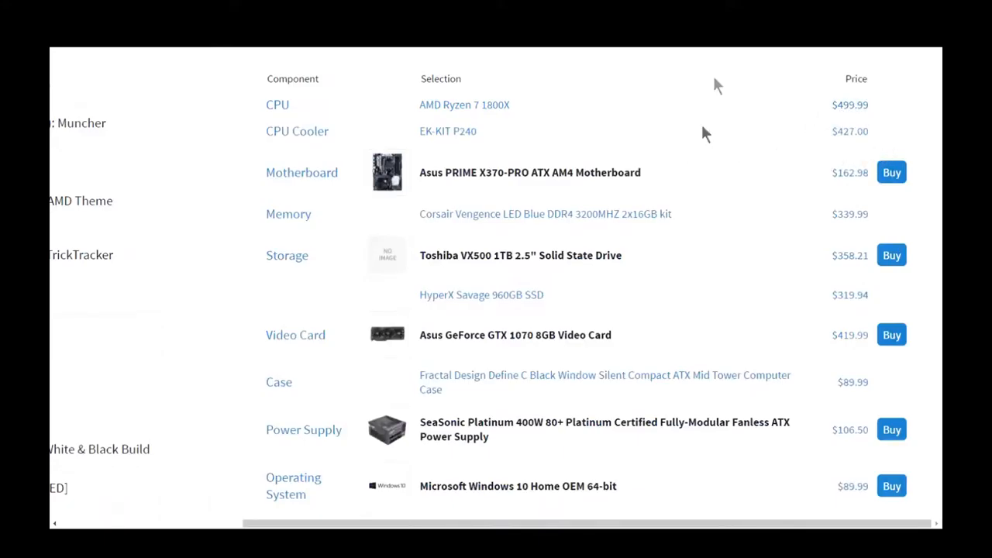
pyautogui.moveTo(601, 163)
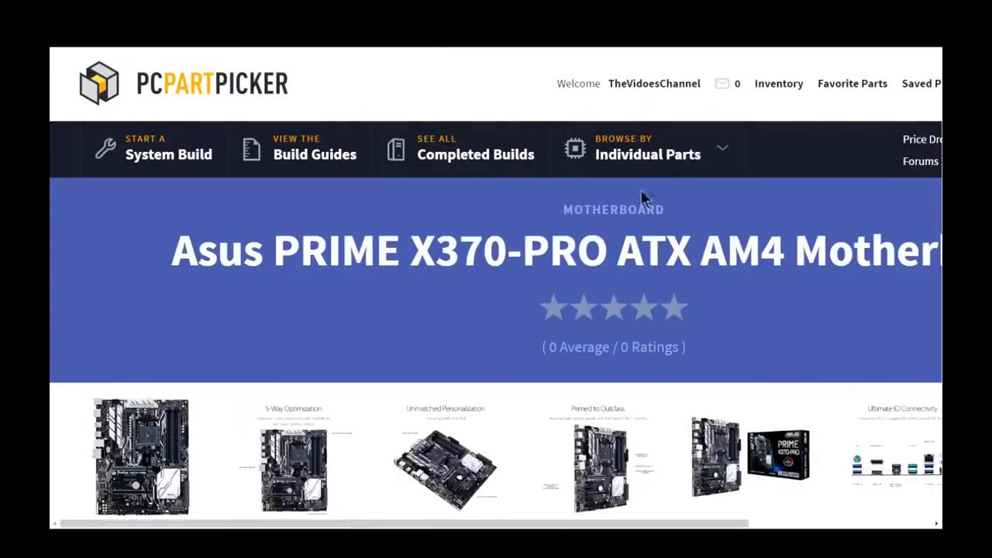
# - Enlarge the Asus PRIME X370-PRO motherboard photos and step to another image
pyautogui.click(141, 456)
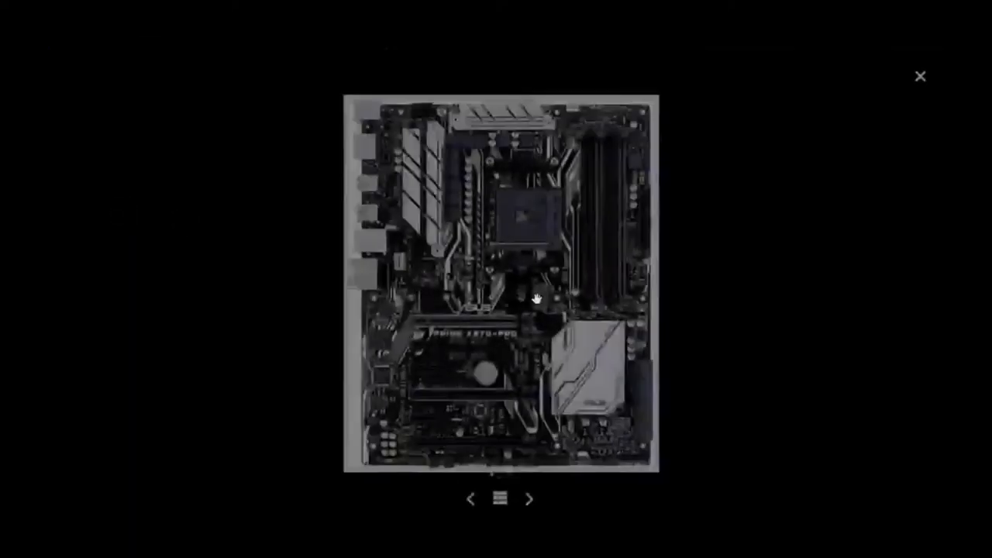
pyautogui.click(529, 498)
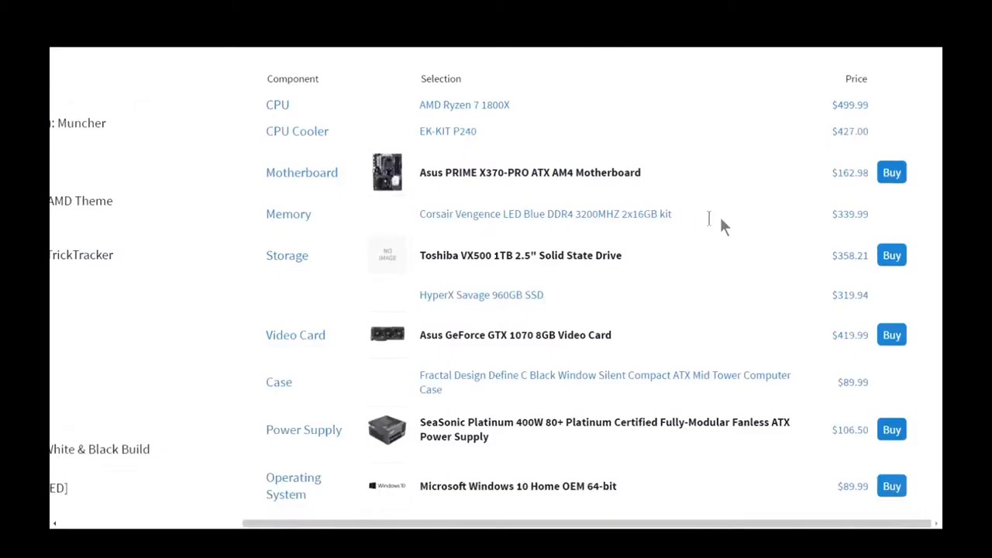
pyautogui.doubleClick(545, 214)
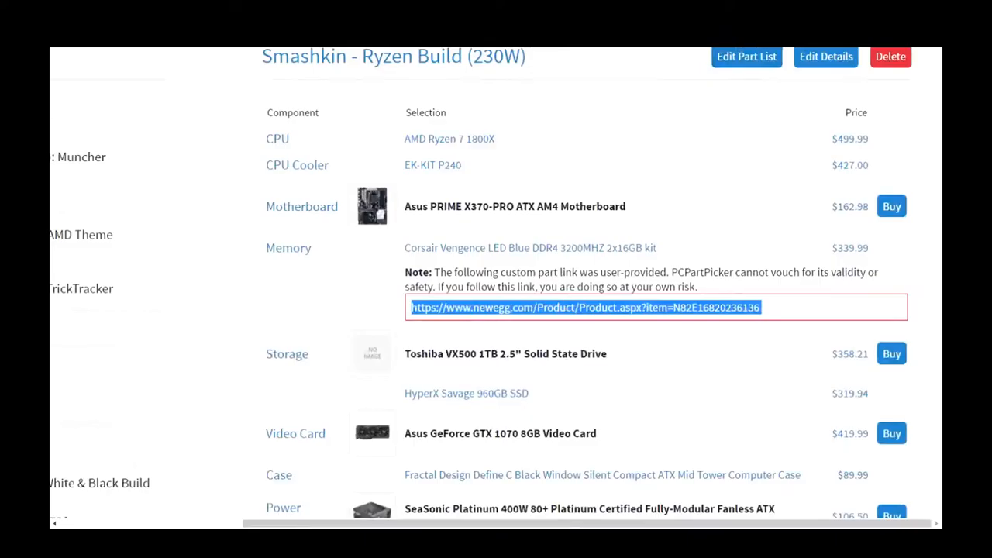
pyautogui.click(585, 307)
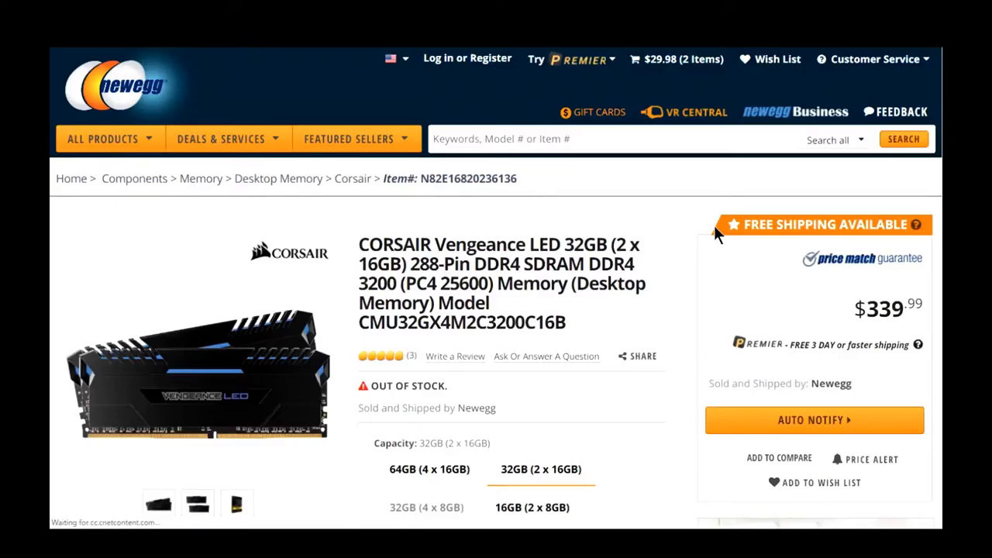
pyautogui.scroll(-3)
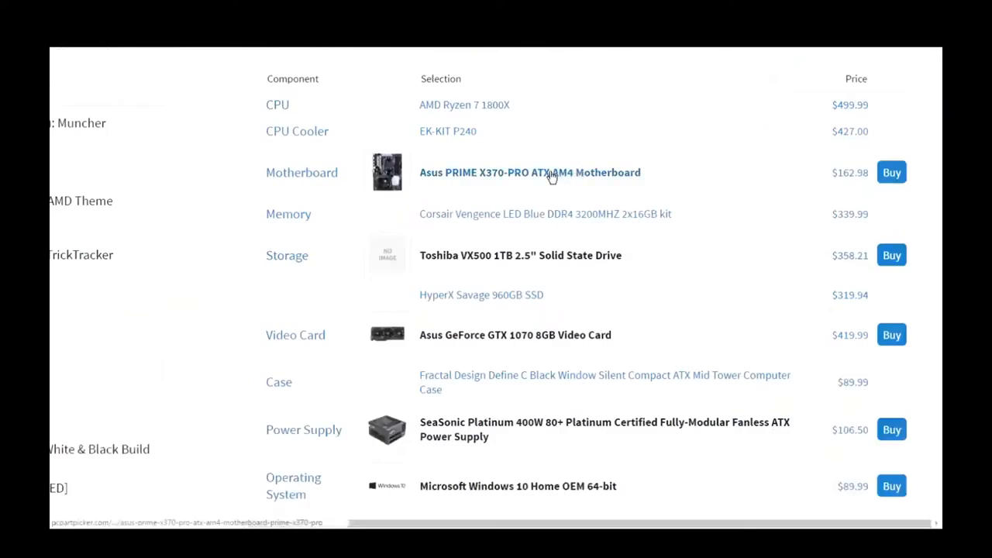
# - Expand the Fractal Design Define C case note showing its Newegg URL
pyautogui.click(545, 214)
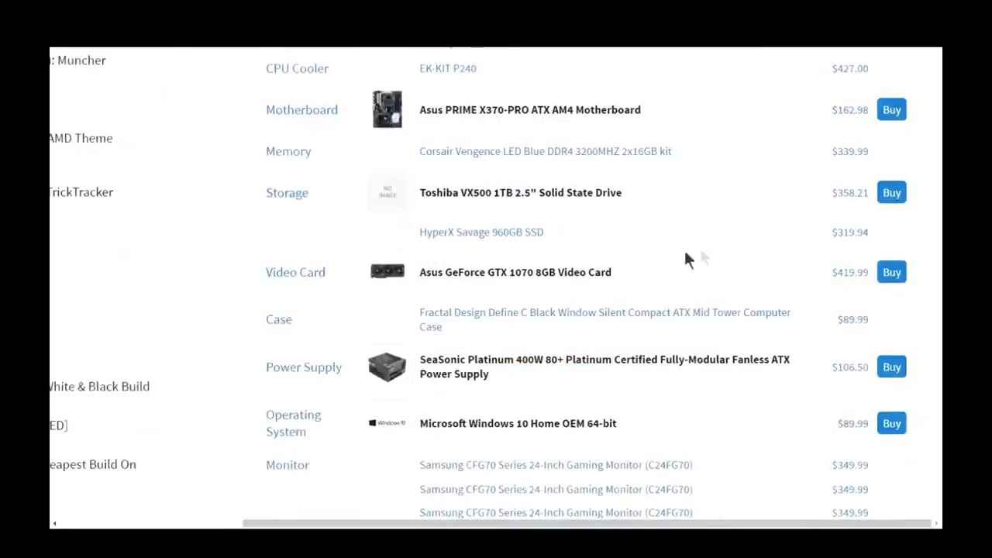
pyautogui.moveTo(494, 192)
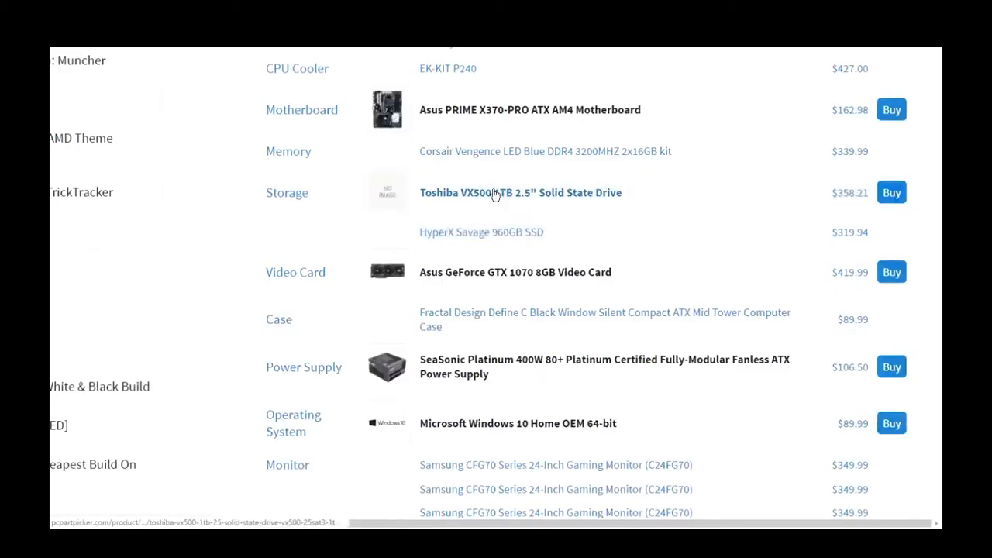
pyautogui.moveTo(613, 232)
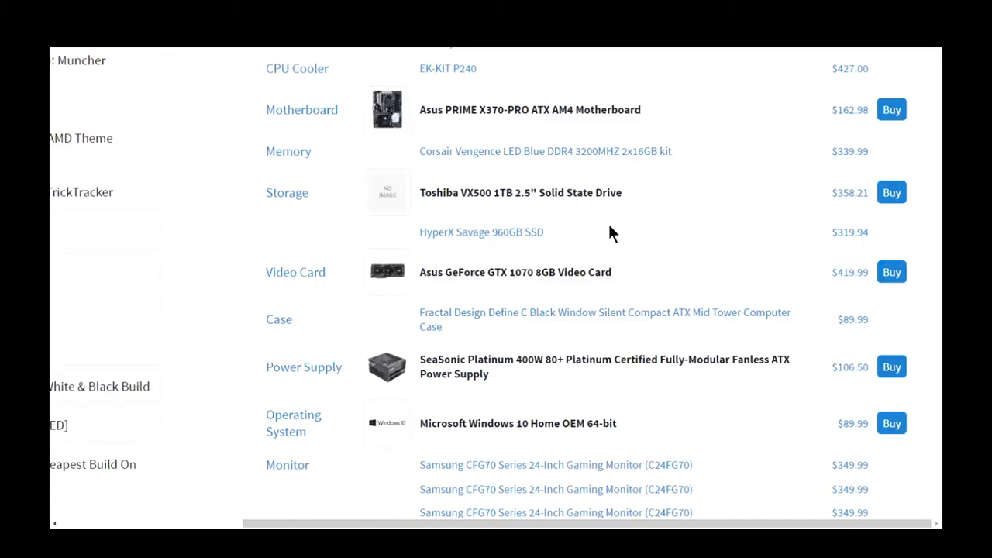
pyautogui.moveTo(632, 235)
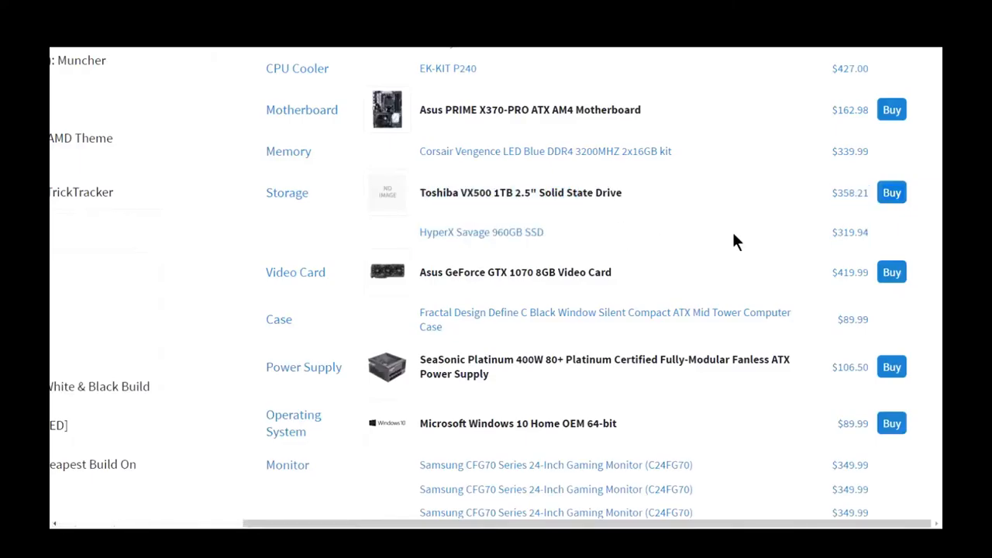
pyautogui.scroll(-3)
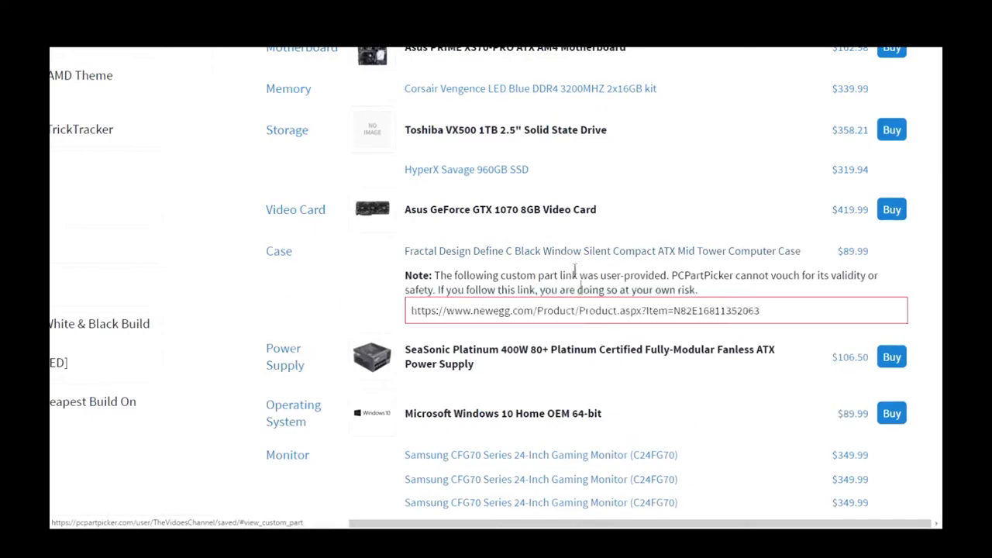
# - Follow the case's custom Newegg URL via the Go to link option
pyautogui.rightClick(581, 310)
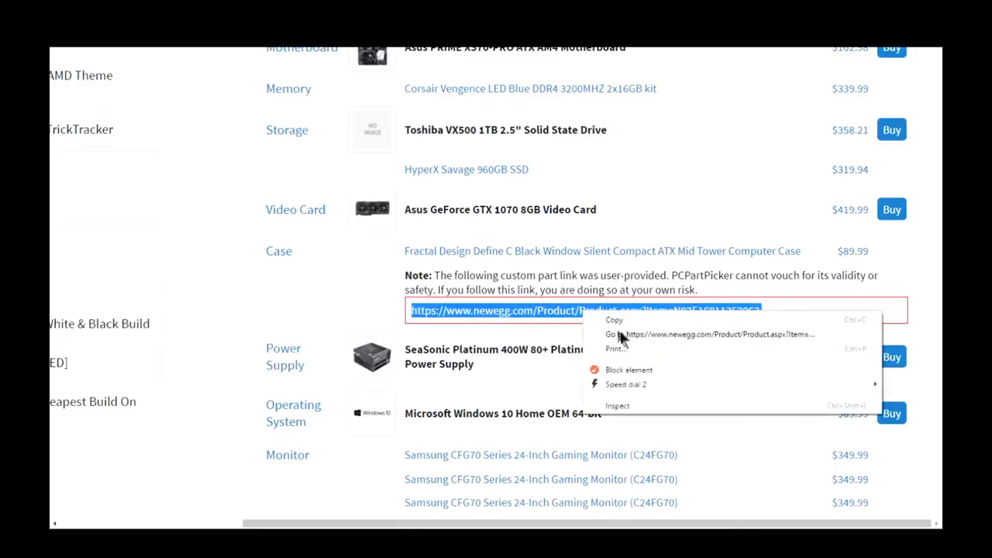
pyautogui.click(612, 334)
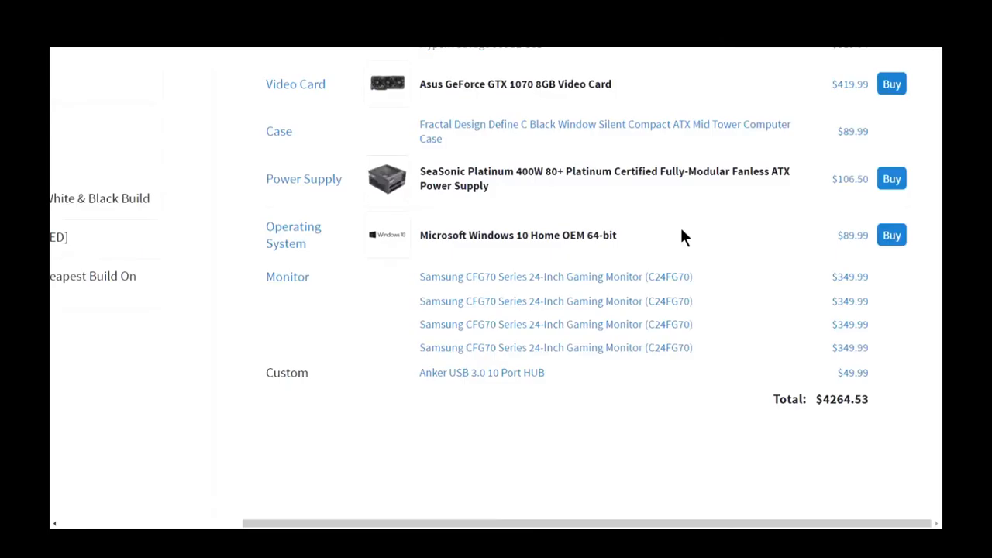
pyautogui.moveTo(686, 388)
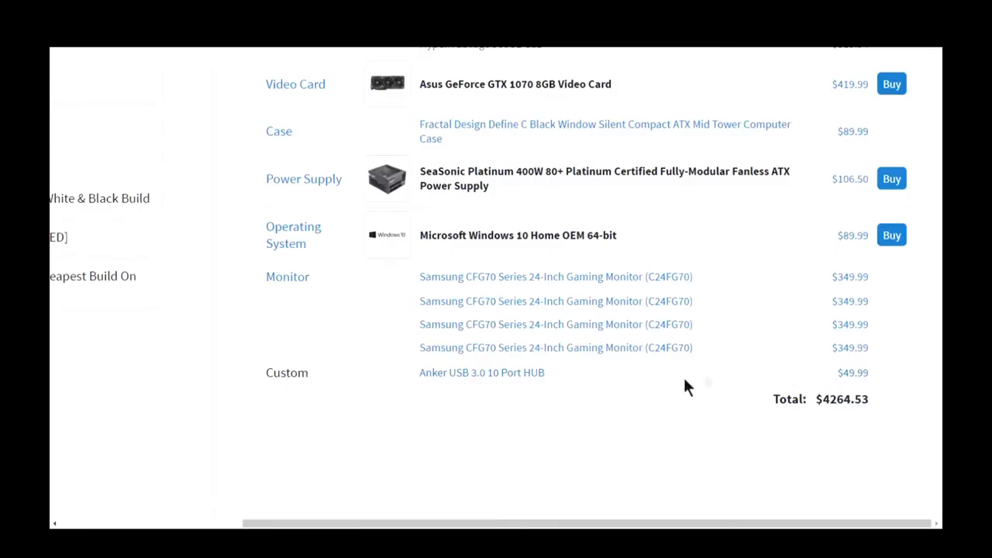
pyautogui.doubleClick(482, 372)
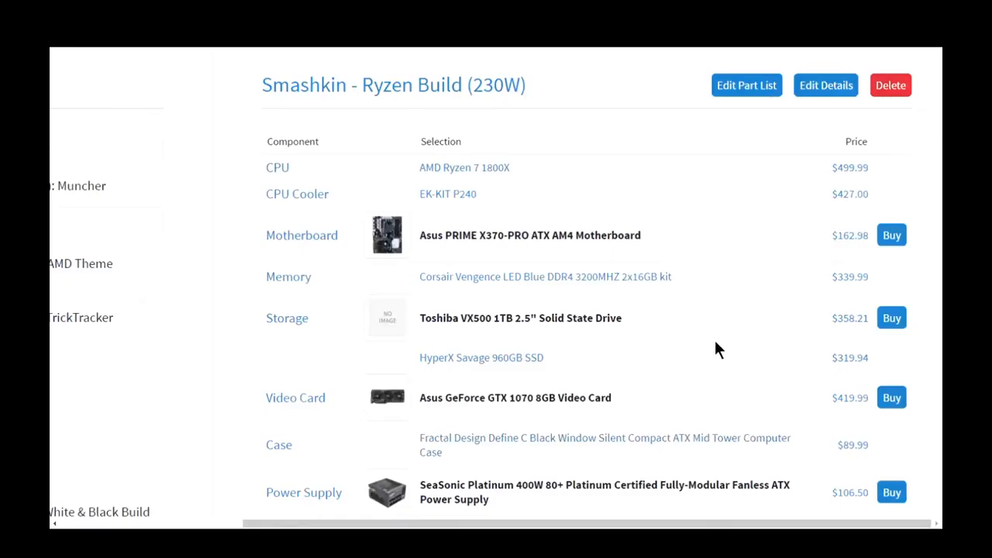
pyautogui.scroll(-3)
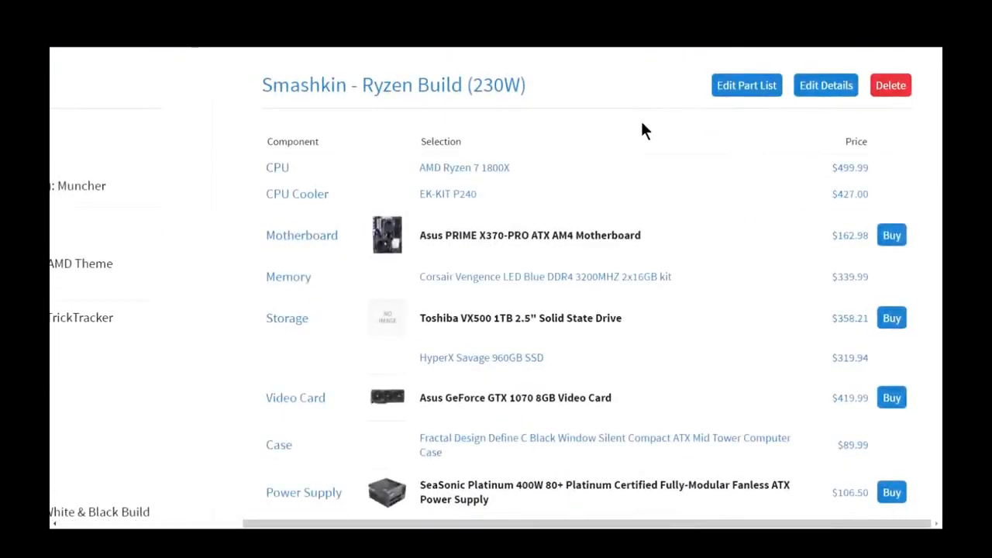
pyautogui.moveTo(549, 114)
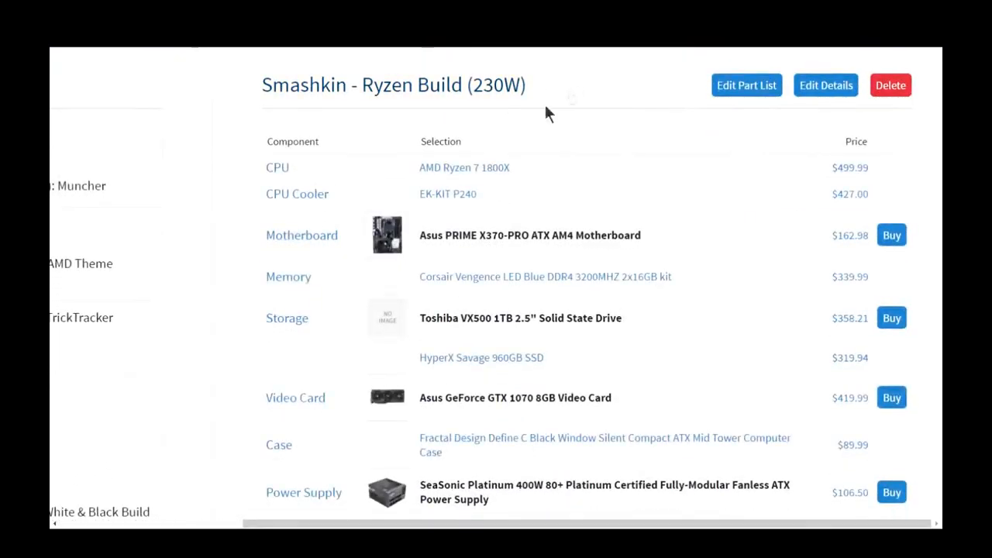
pyautogui.moveTo(698, 358)
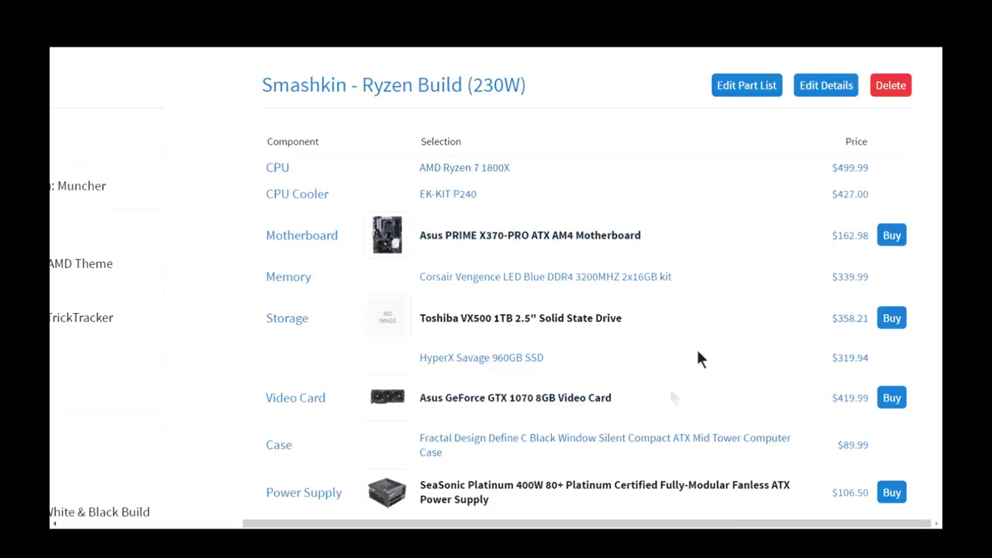
pyautogui.scroll(-3)
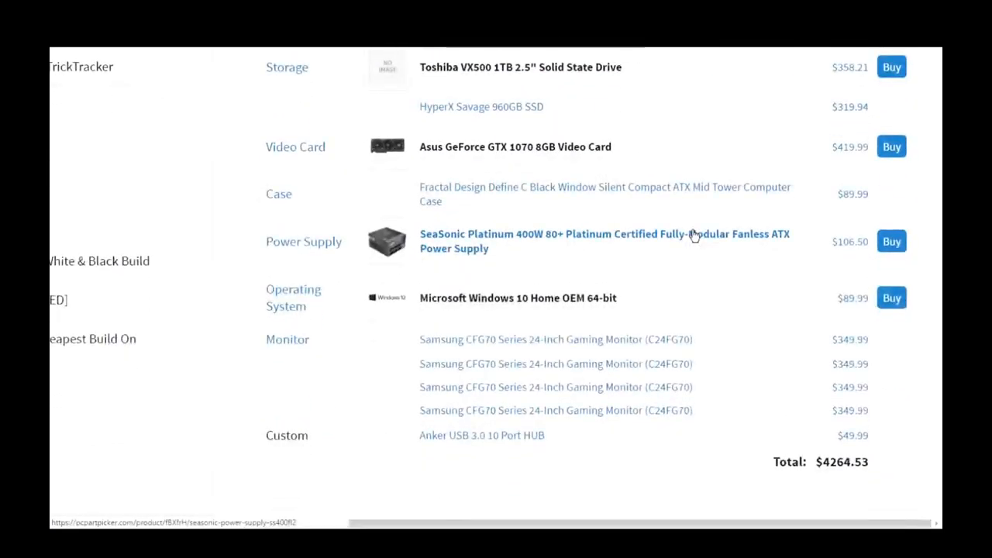
pyautogui.scroll(3)
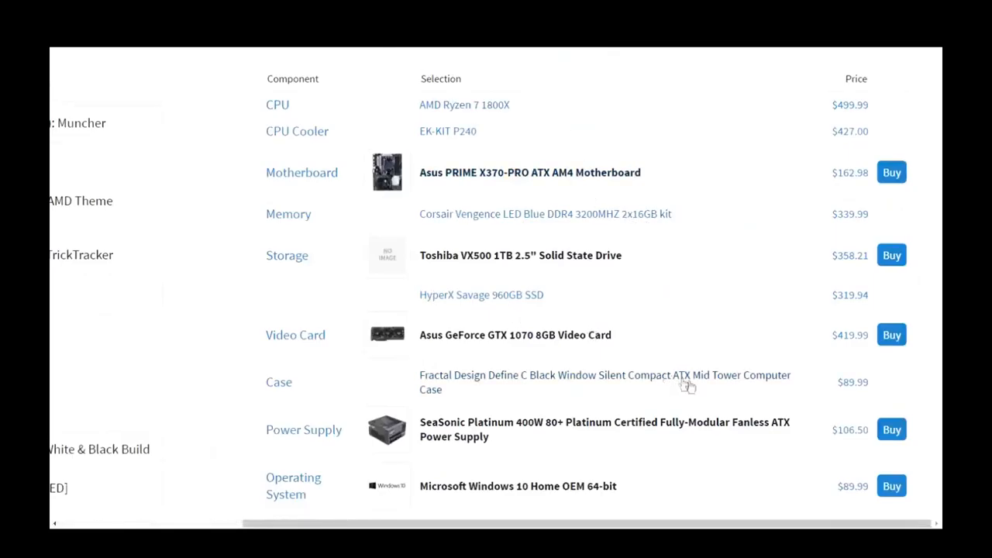
pyautogui.scroll(-3)
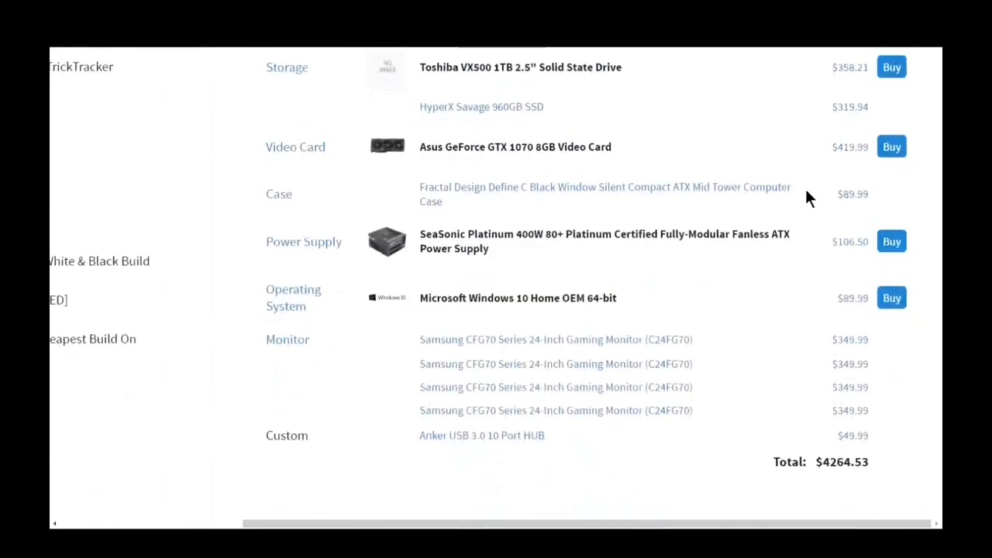